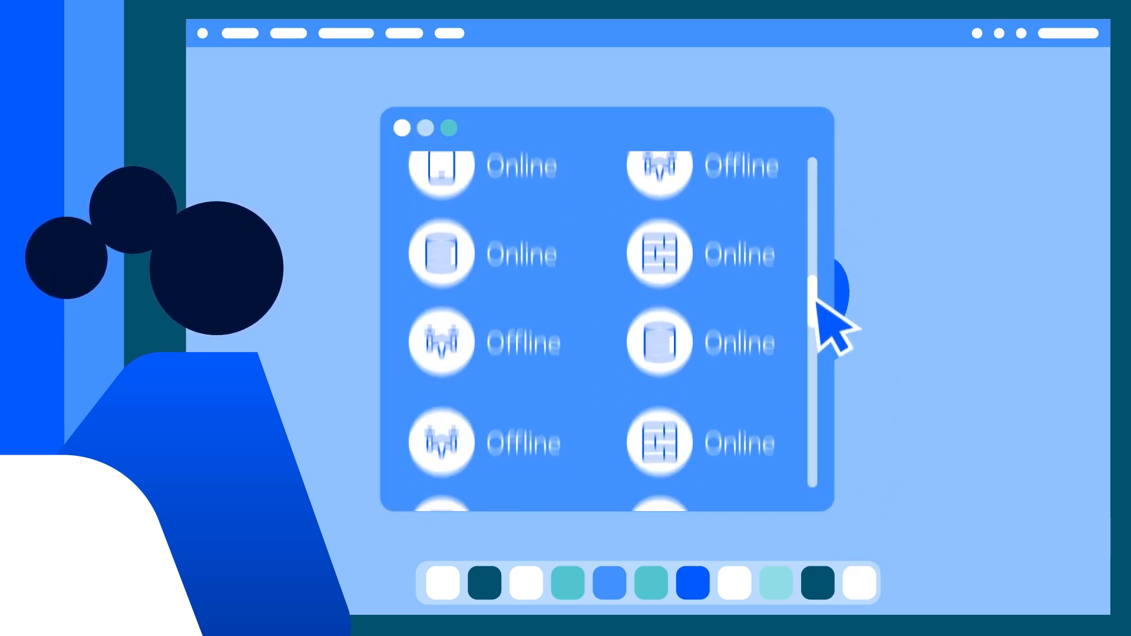
pyautogui.scroll(-3)
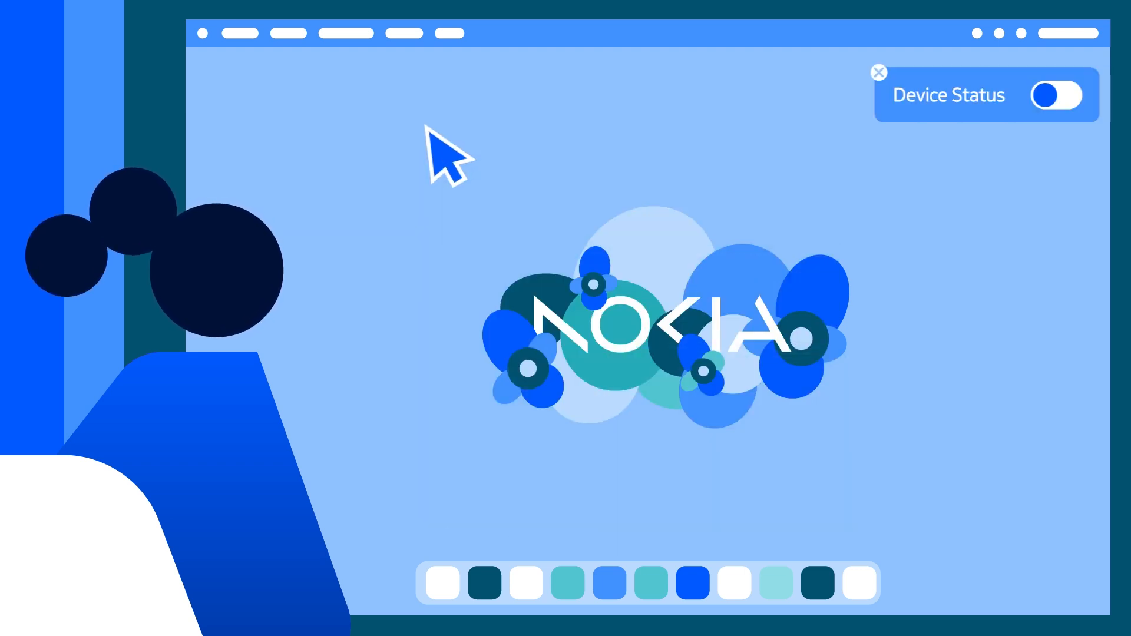
pyautogui.click(694, 582)
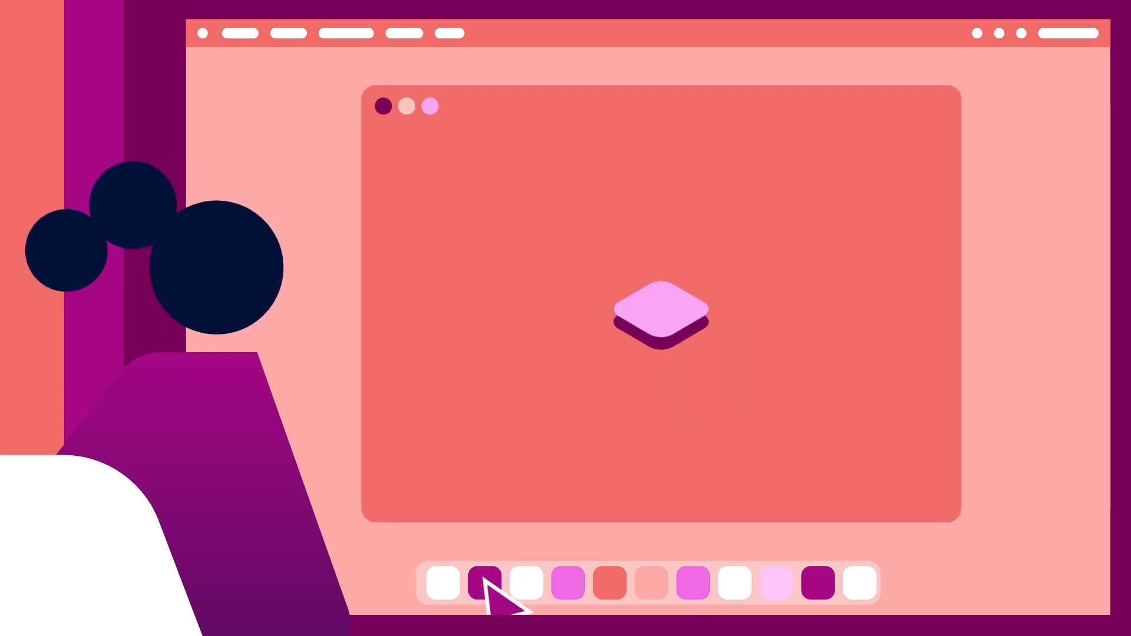
pyautogui.click(482, 581)
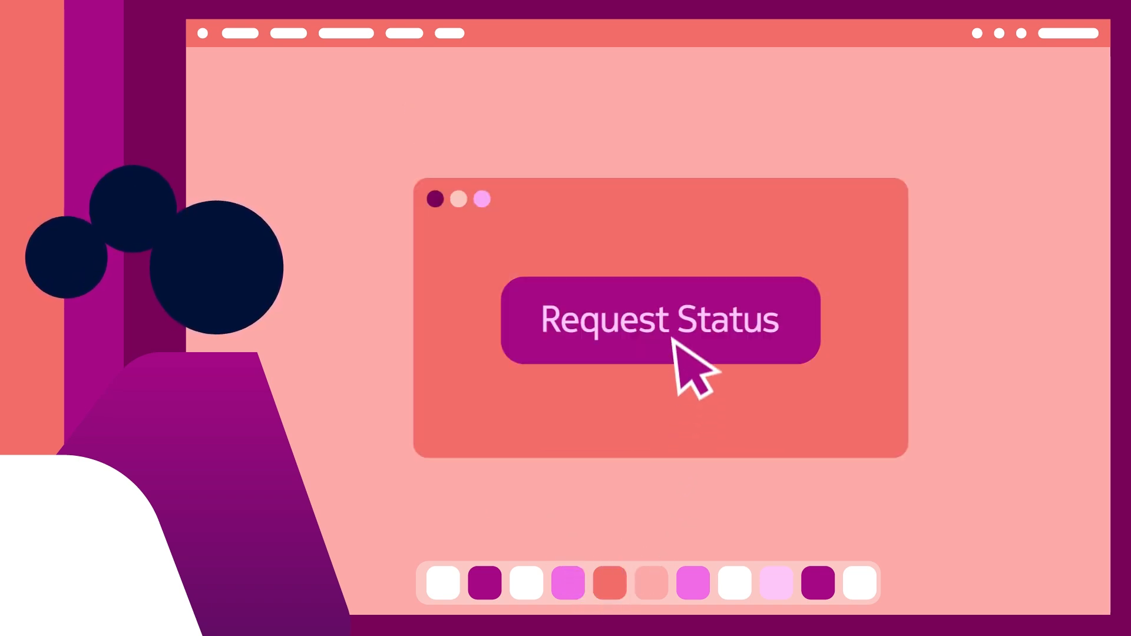
pyautogui.click(658, 321)
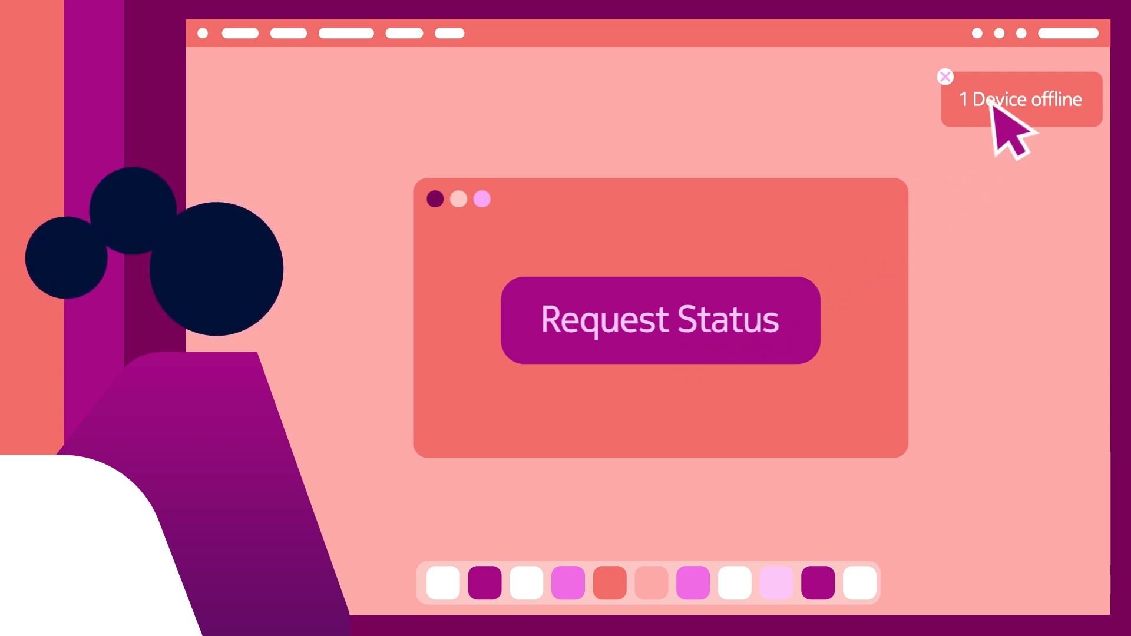
pyautogui.click(662, 319)
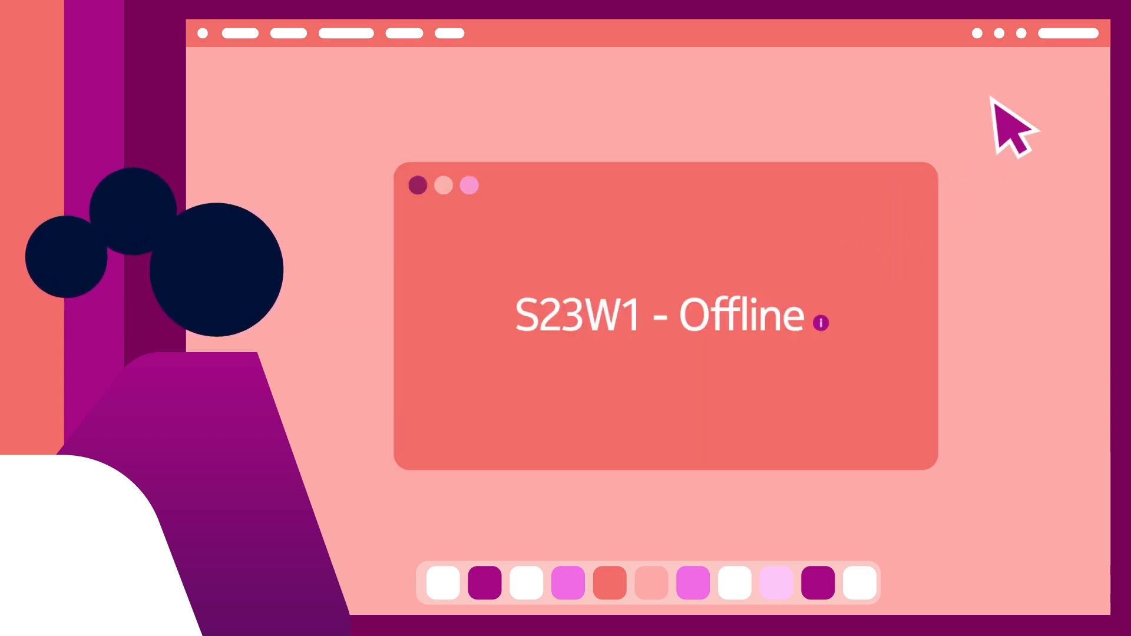